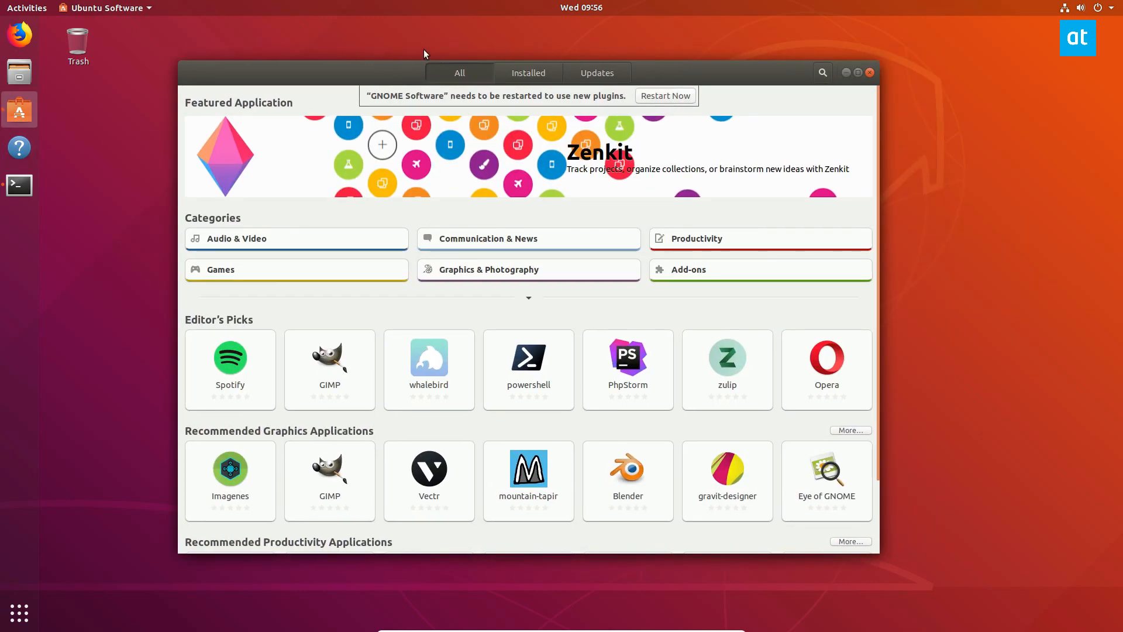
# - Restart Ubuntu Software from the plugin notice and reopen it from the dock
pyautogui.click(869, 72)
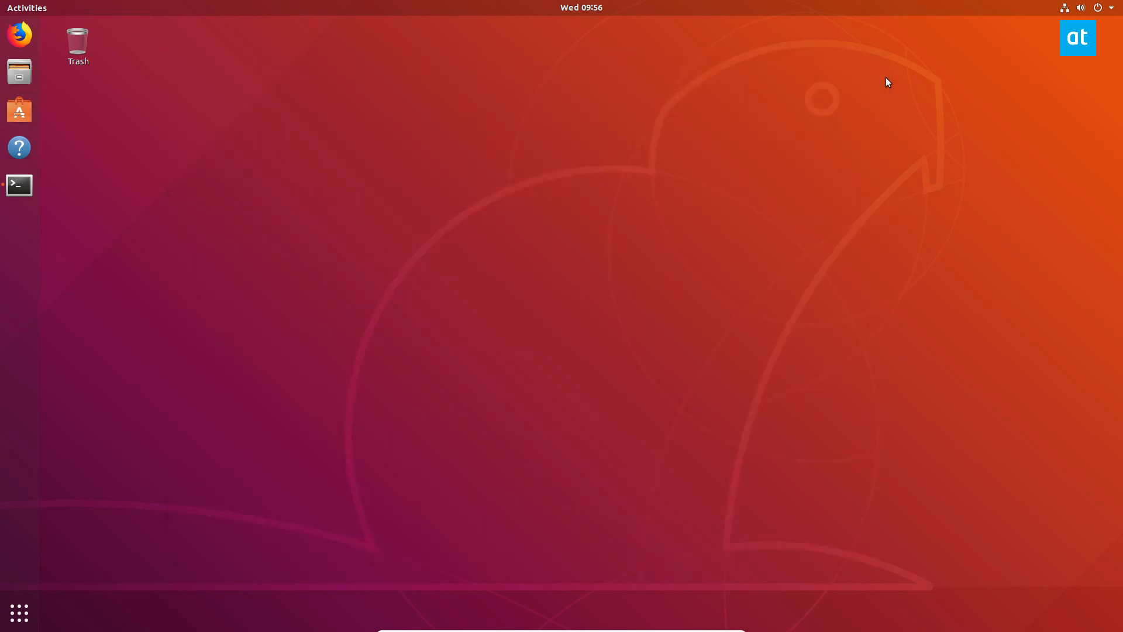
pyautogui.click(19, 110)
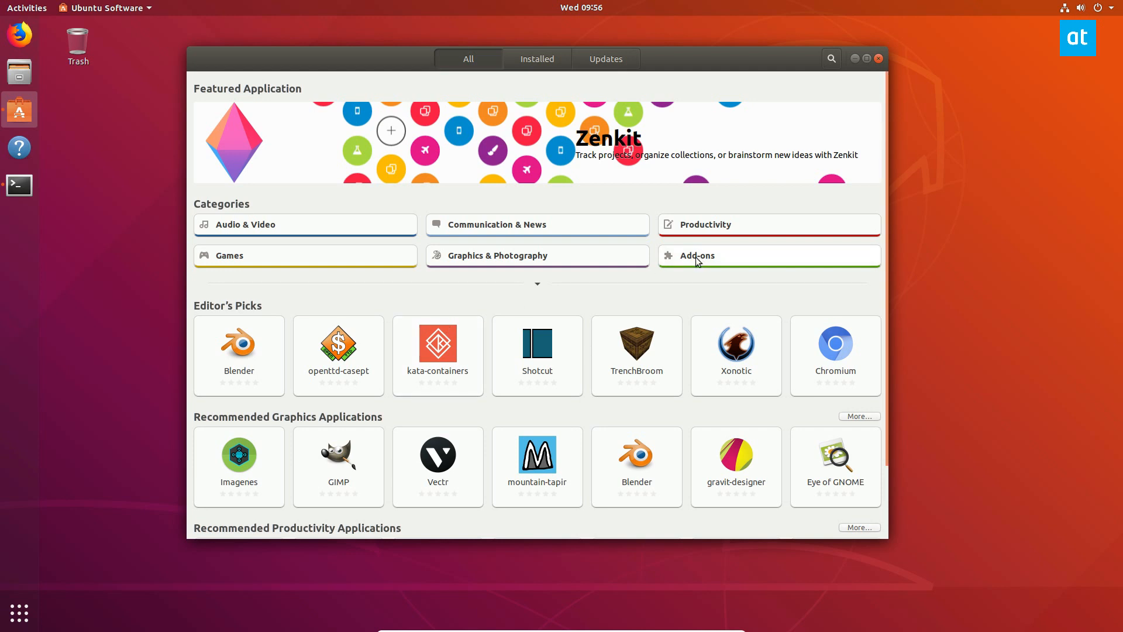
pyautogui.moveTo(459, 179)
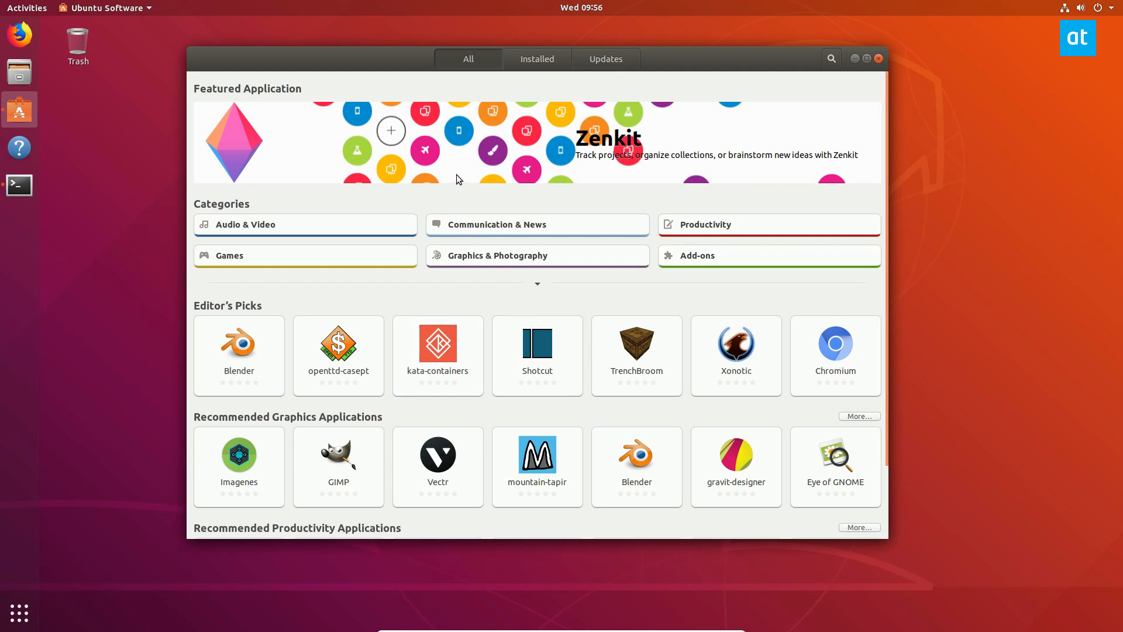
pyautogui.moveTo(347, 130)
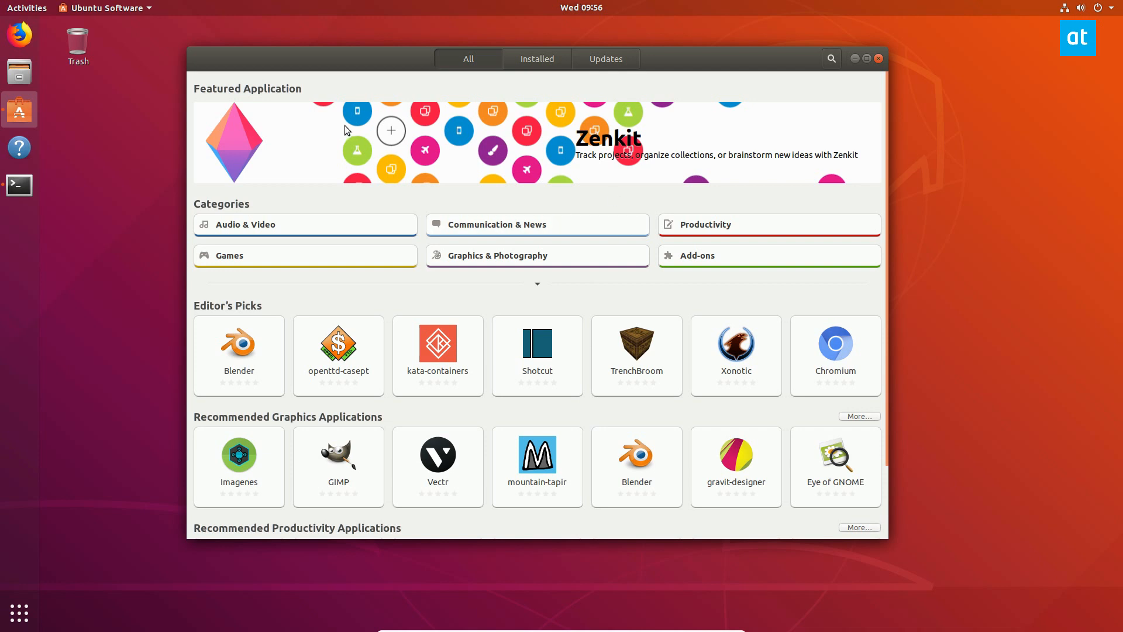
pyautogui.moveTo(523, 86)
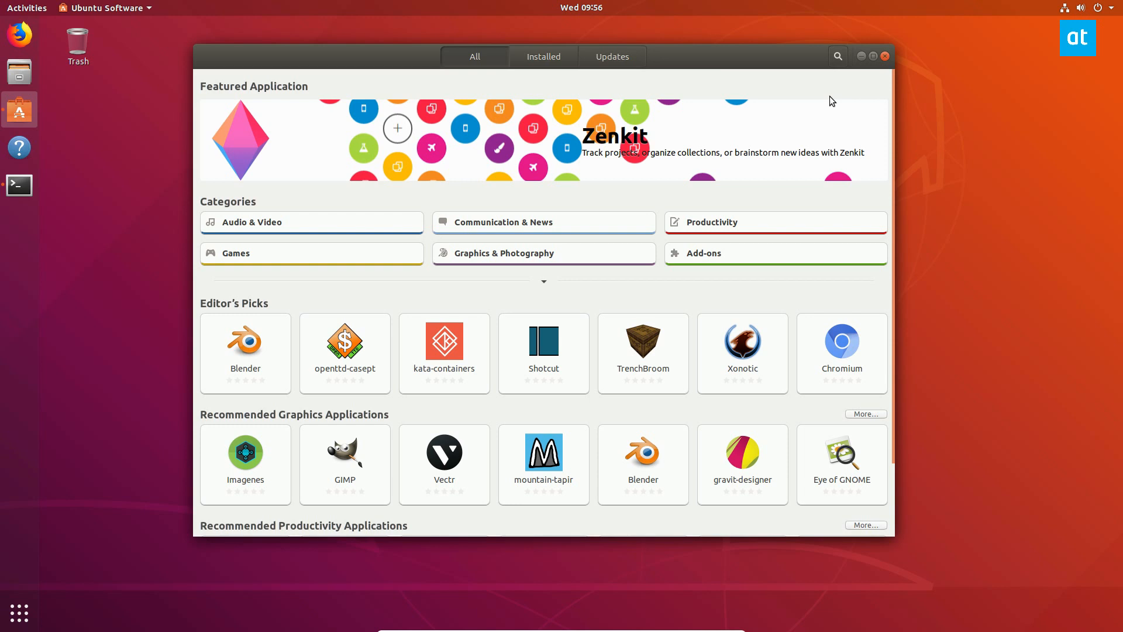
pyautogui.moveTo(321, 115)
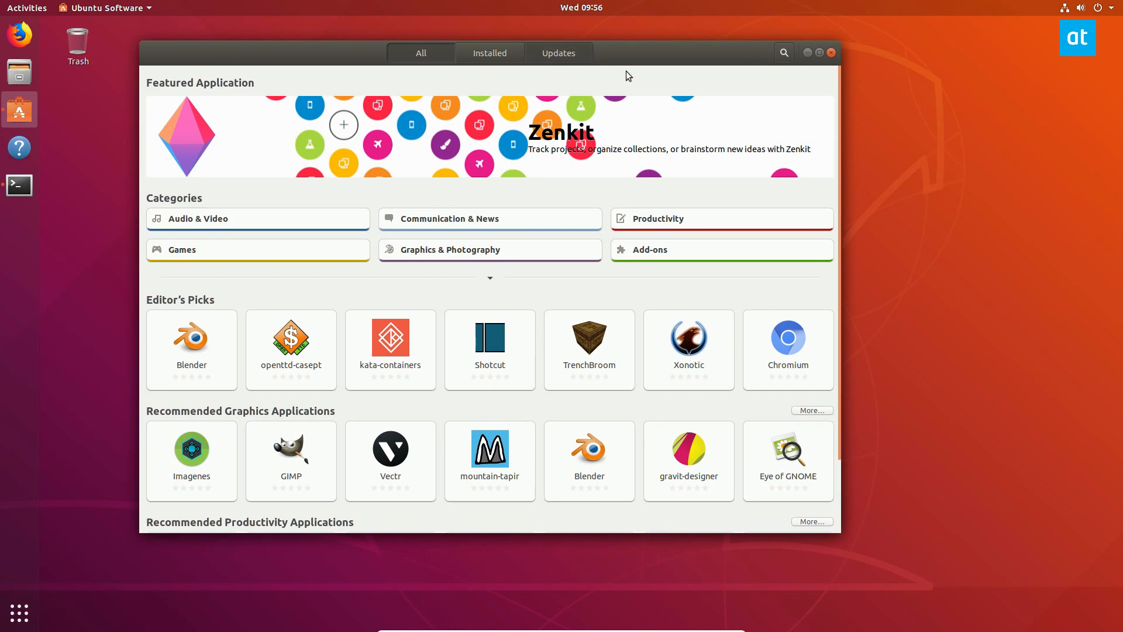
pyautogui.moveTo(344, 363)
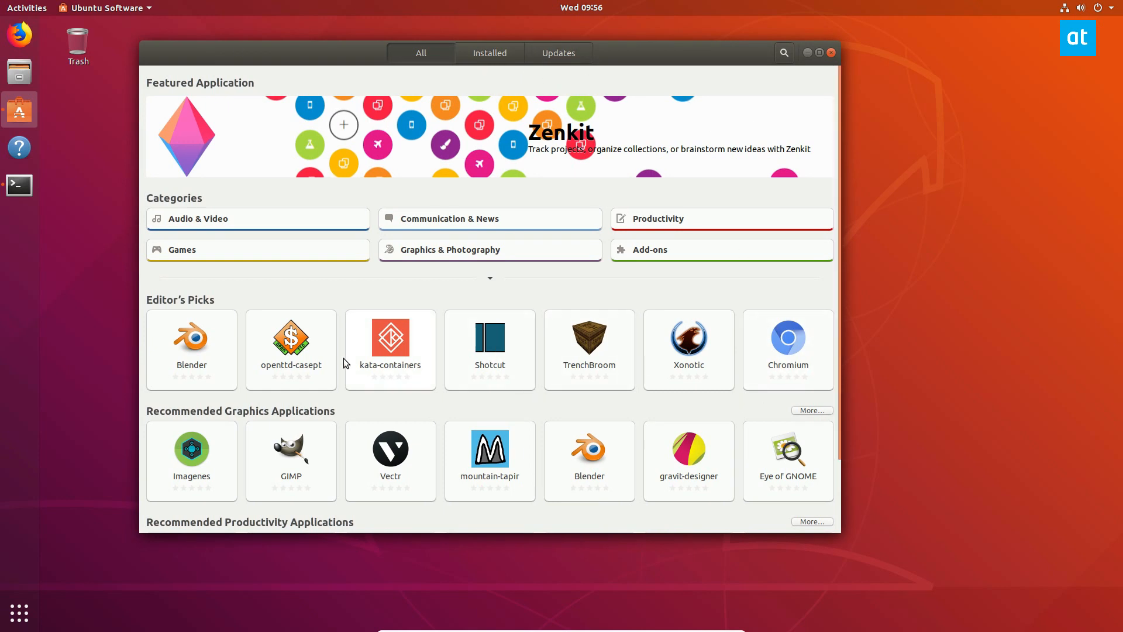
pyautogui.moveTo(672, 60)
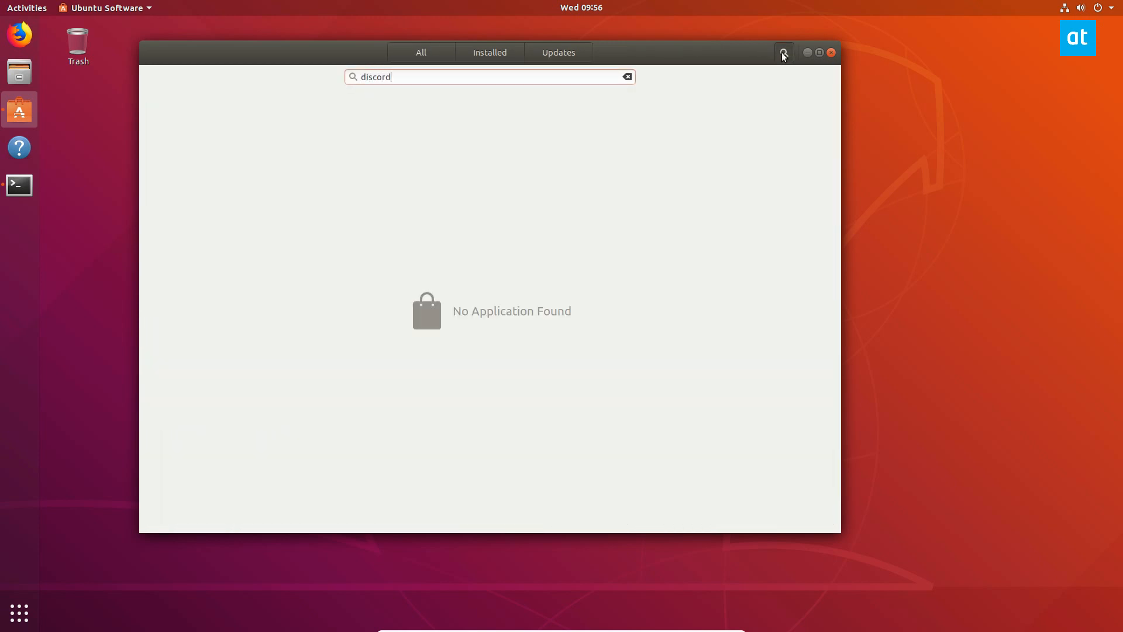
# - Close the empty Discord search and return to the store's main page
pyautogui.click(783, 52)
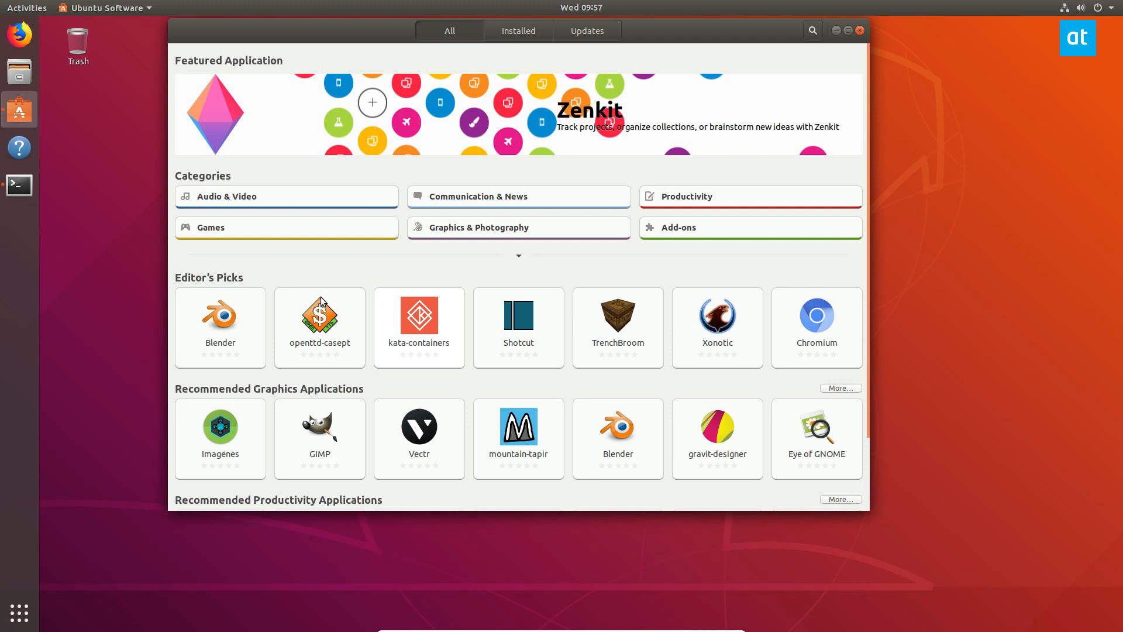
pyautogui.moveTo(44, 145)
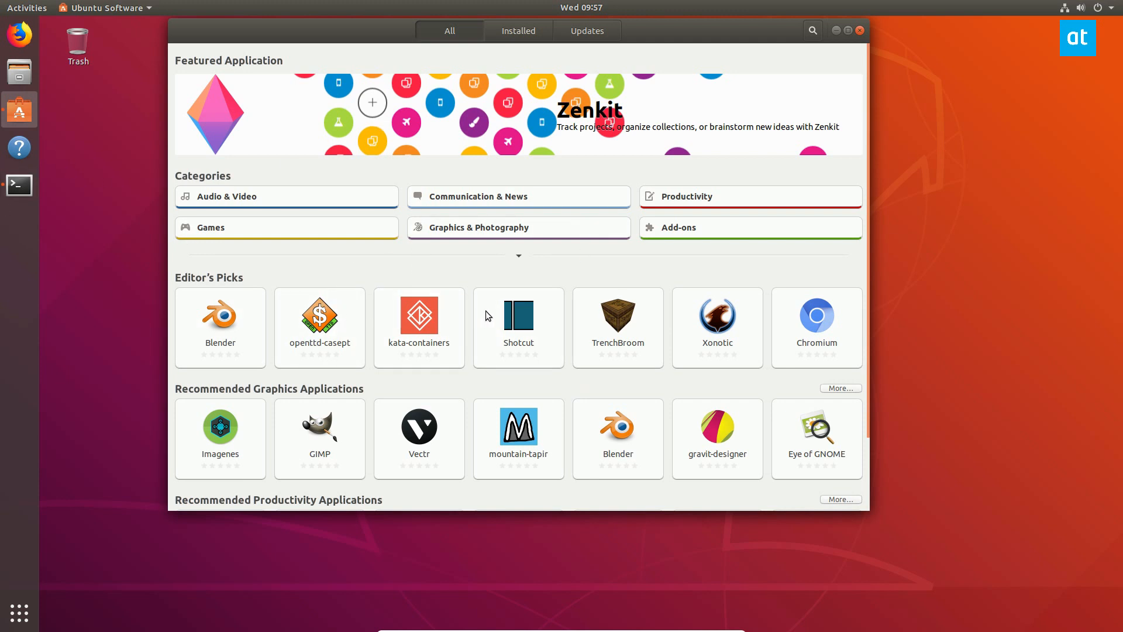
pyautogui.moveTo(241, 125)
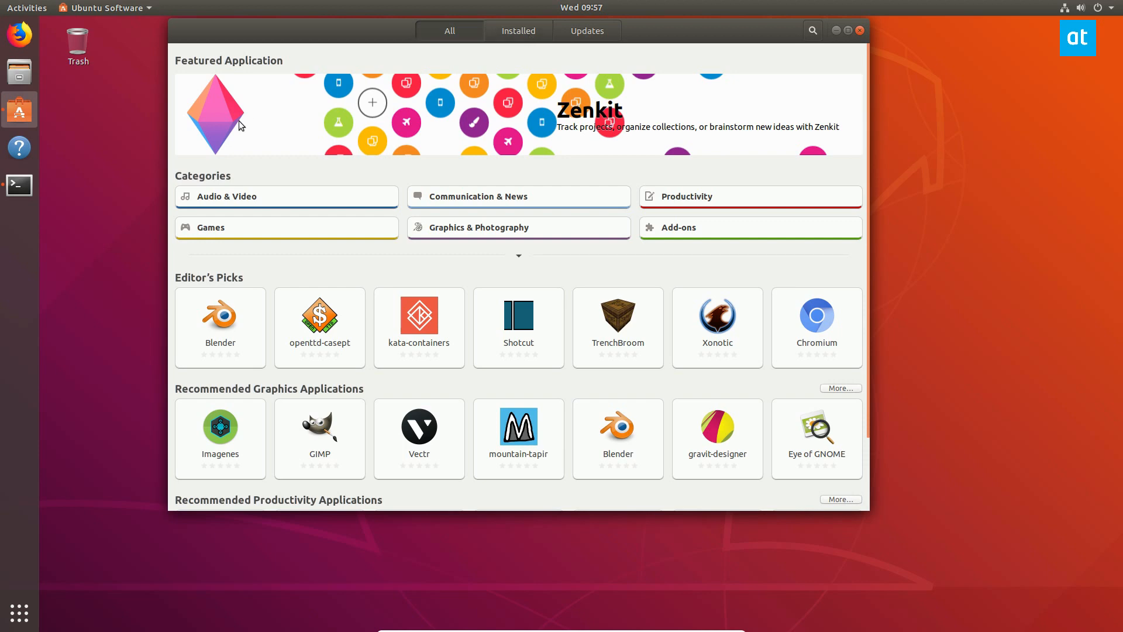
# - Show the Installed applications list and scroll down through it
pyautogui.click(518, 30)
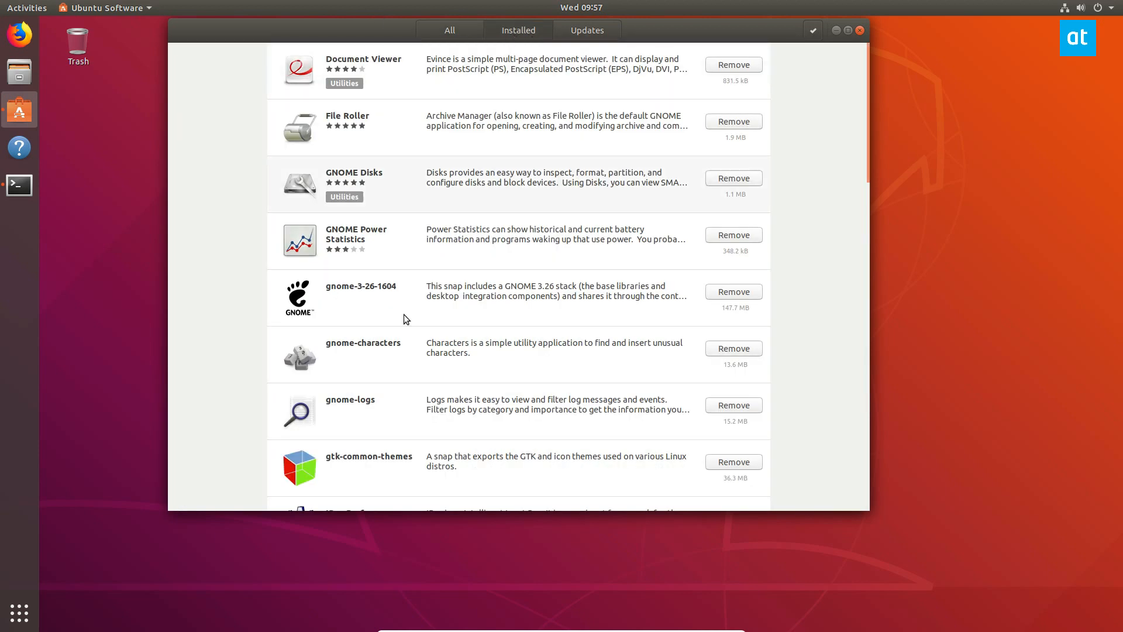
pyautogui.scroll(-3)
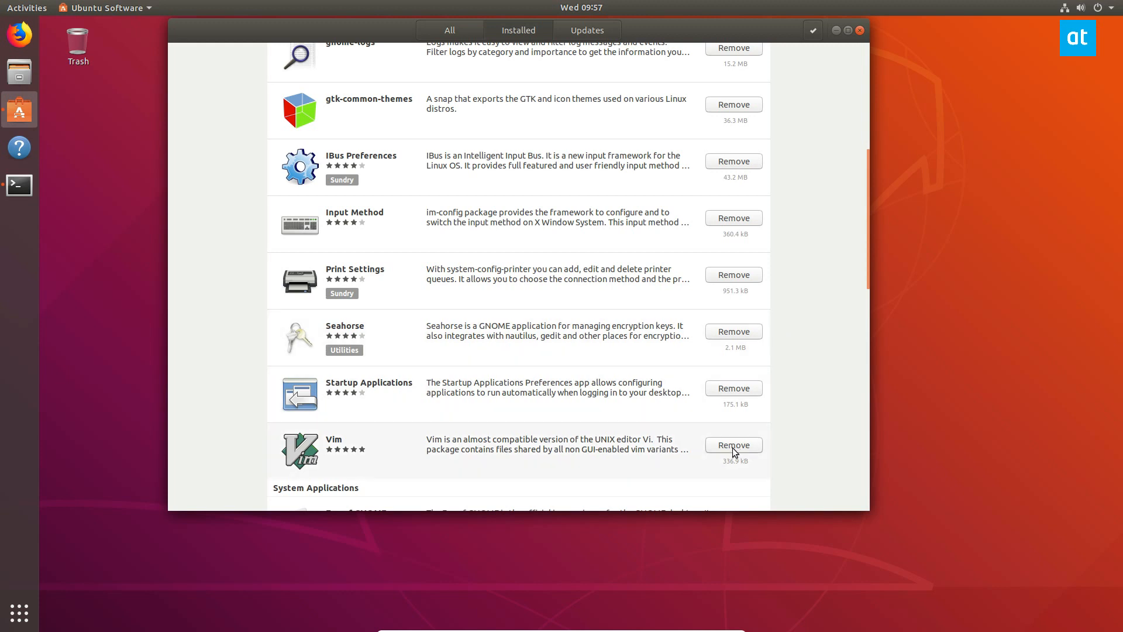
pyautogui.moveTo(730, 454)
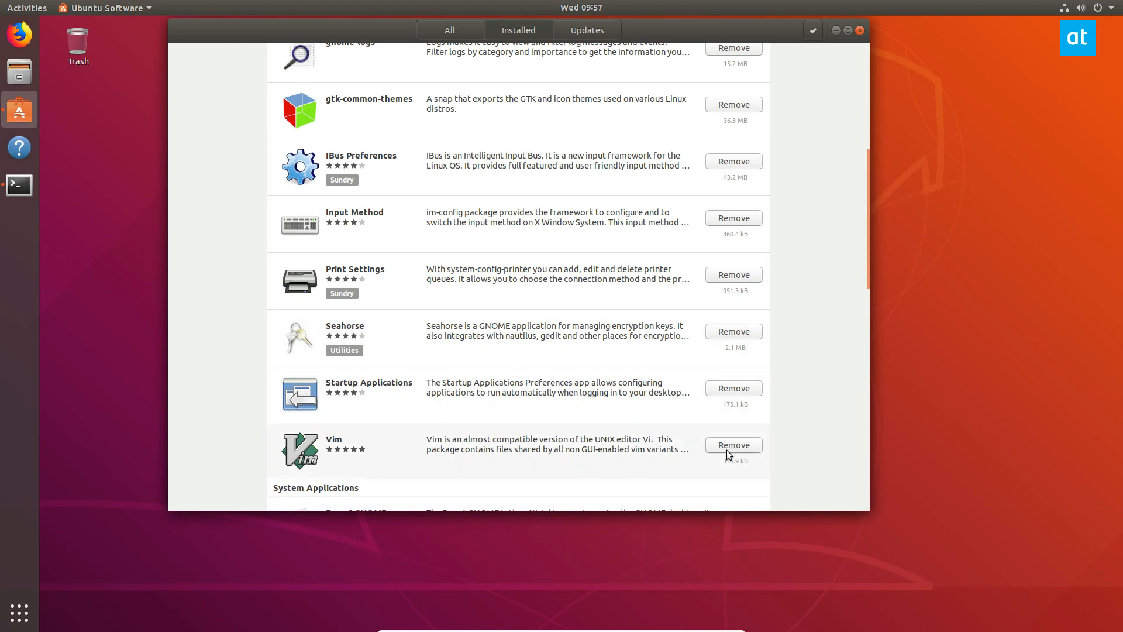
# - Remove Vim, confirming and authenticating with the password
pyautogui.click(733, 445)
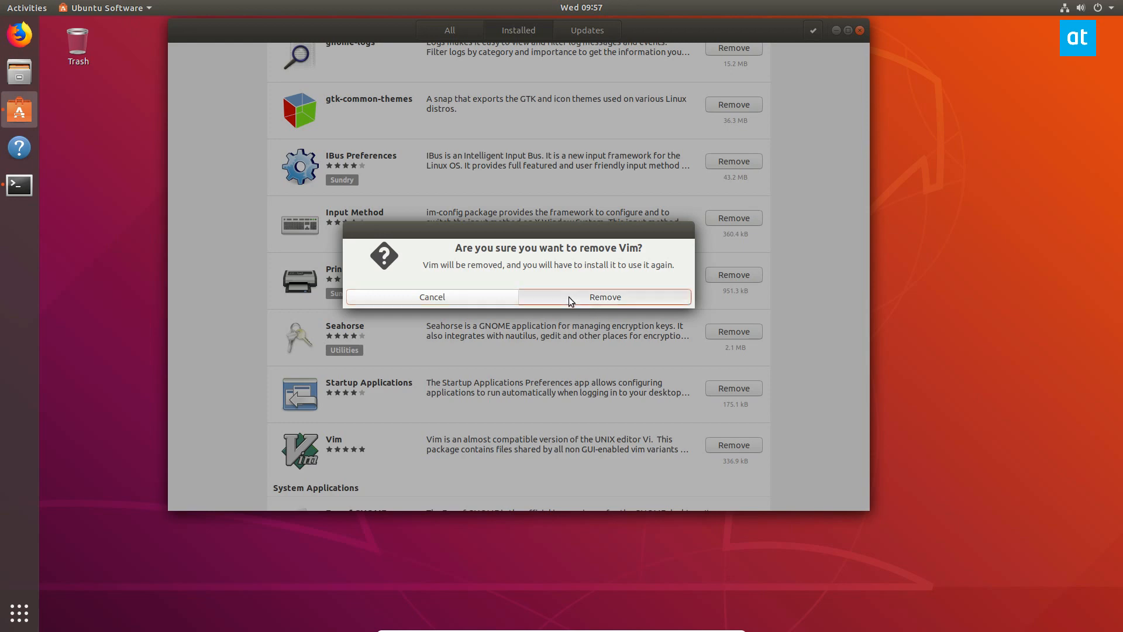
pyautogui.click(605, 296)
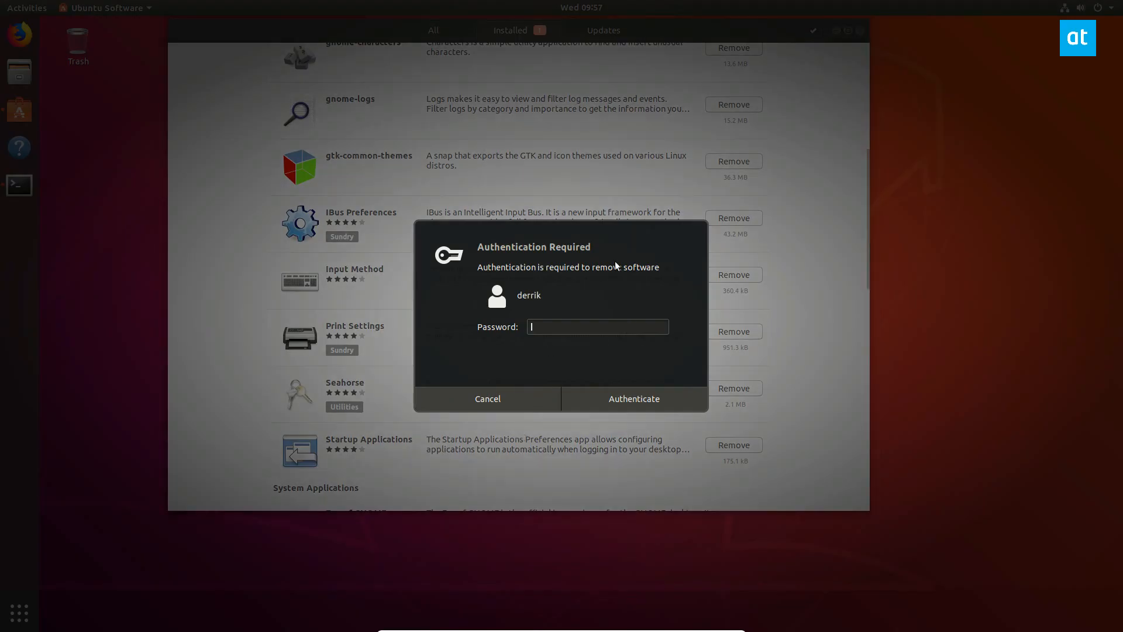
pyautogui.write('password')
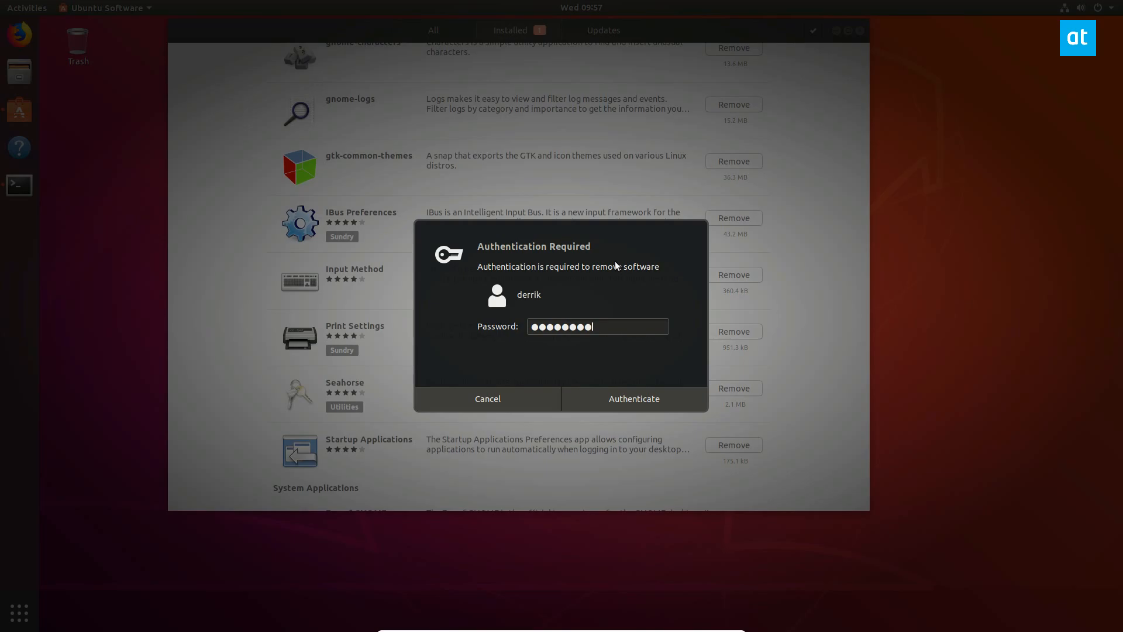
pyautogui.click(633, 398)
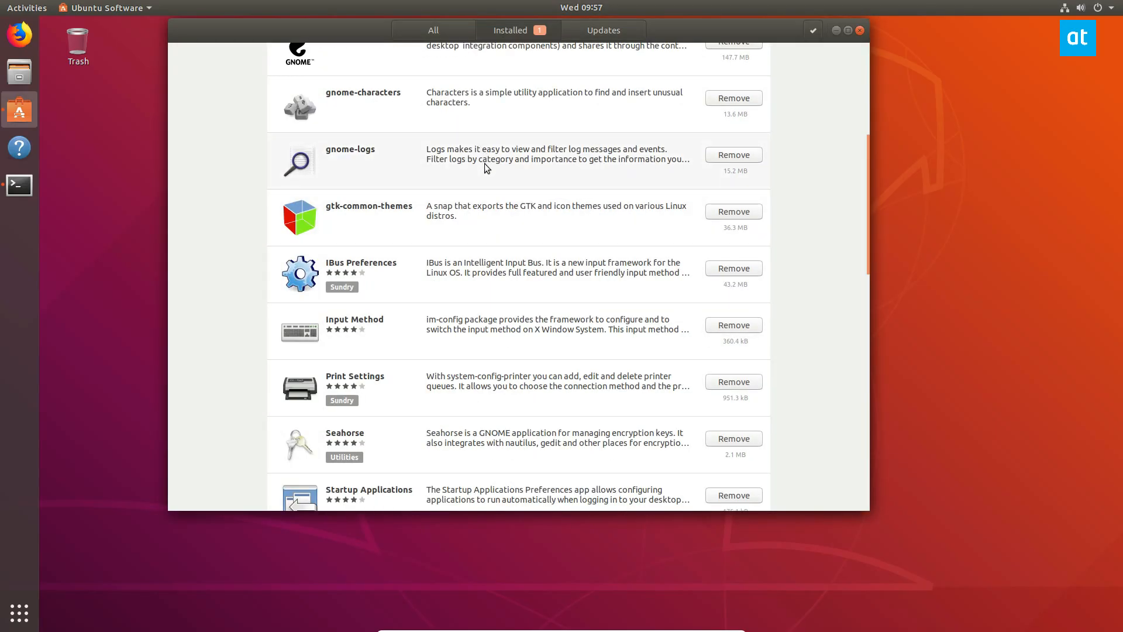
pyautogui.moveTo(793, 175)
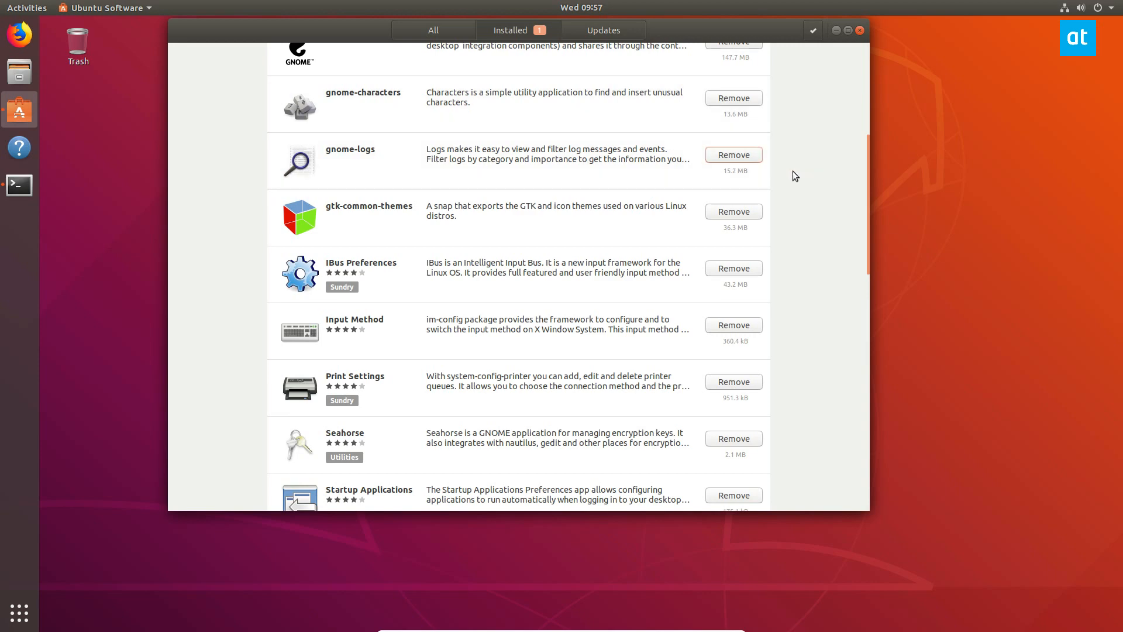
# - Remove gnome-logs, confirming and entering the password
pyautogui.click(733, 155)
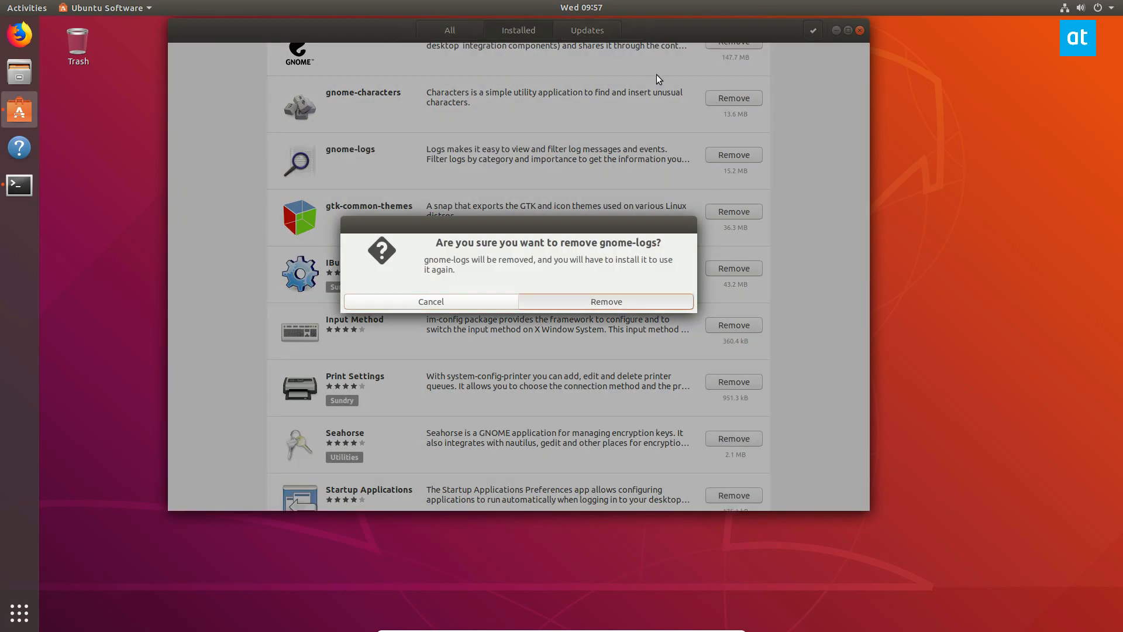
pyautogui.click(605, 301)
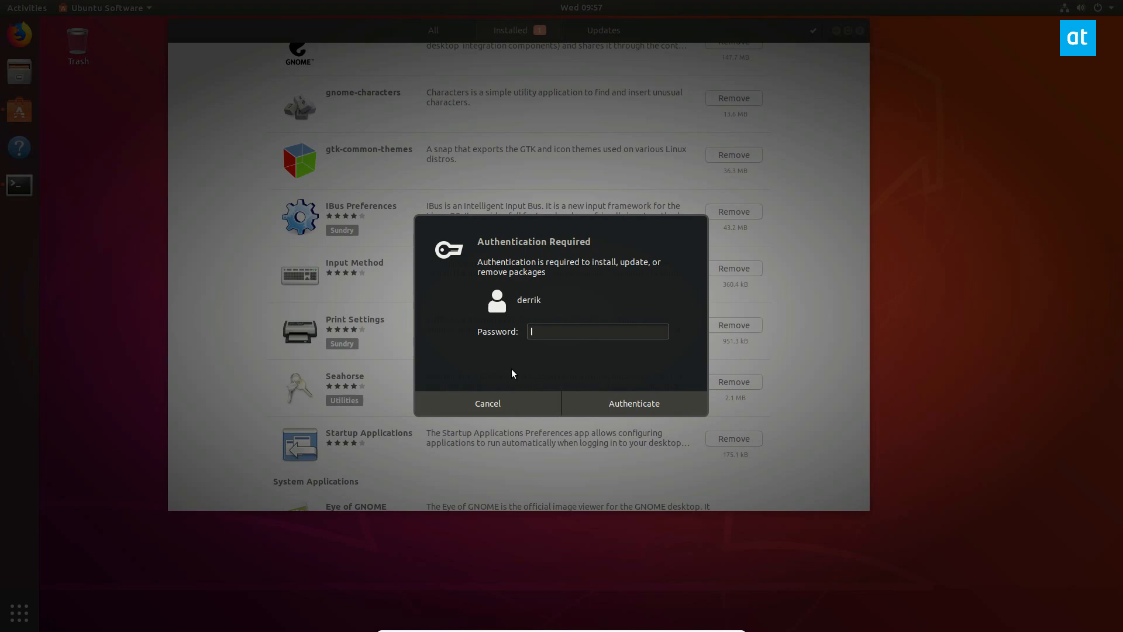
pyautogui.write('password')
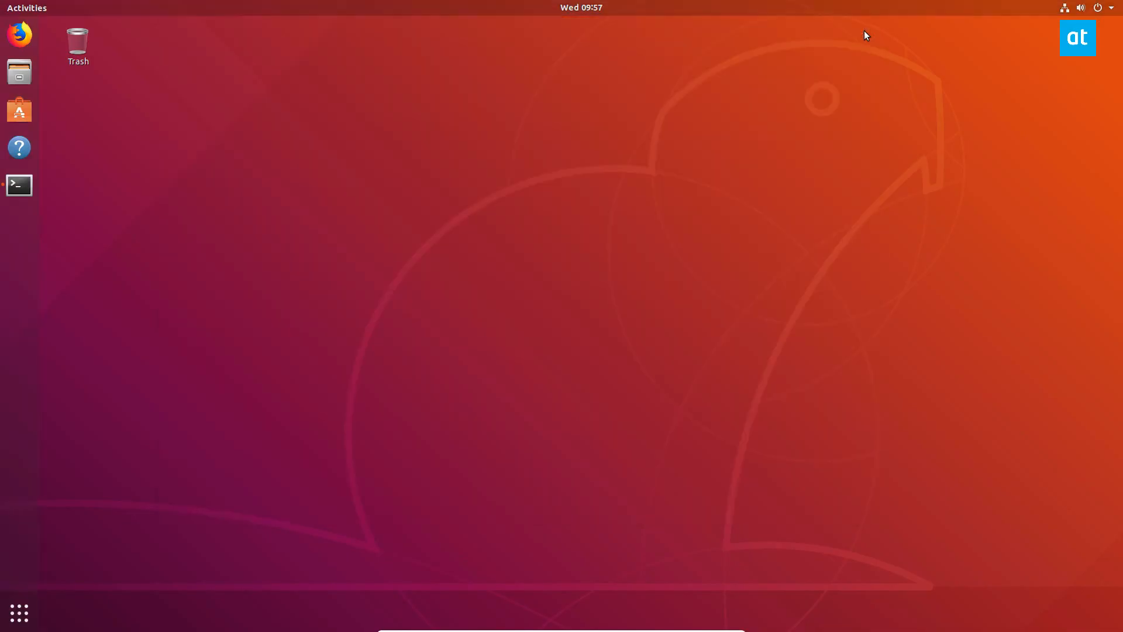
# - Launch Terminal and begin the 'sudo apt' removal command
pyautogui.click(19, 185)
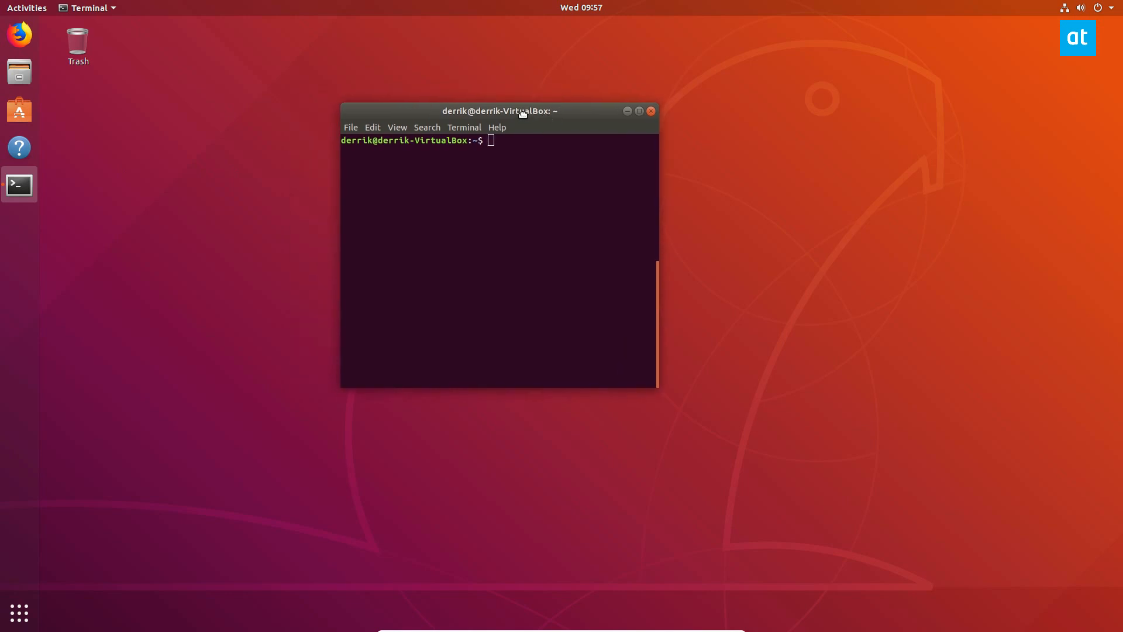
pyautogui.moveTo(965, 133)
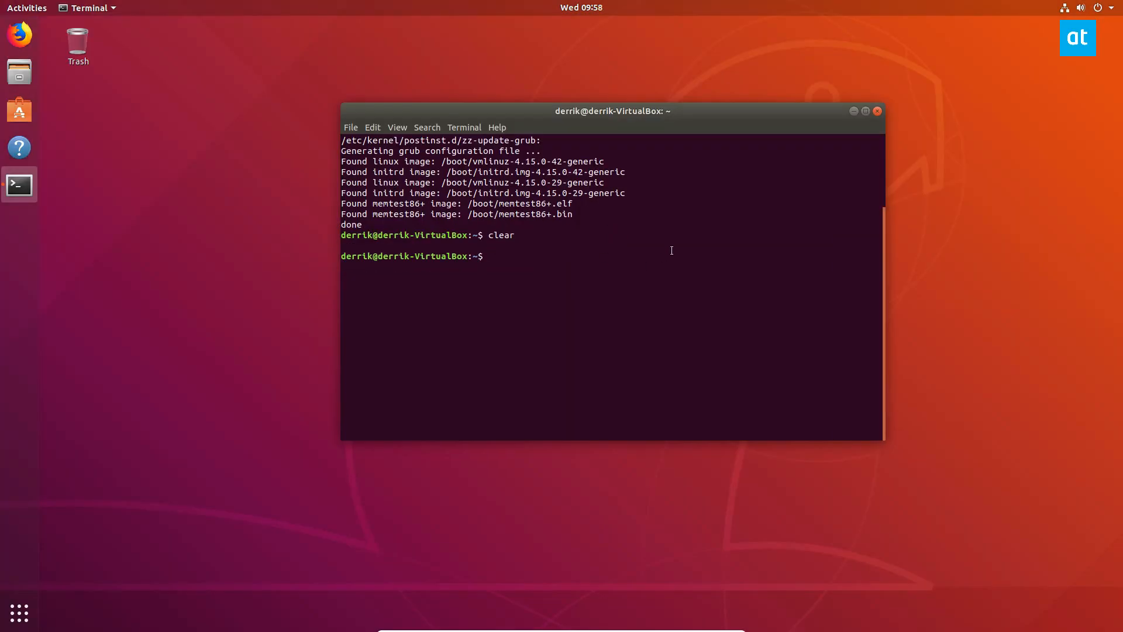
pyautogui.write('sudo apt remove firefox')
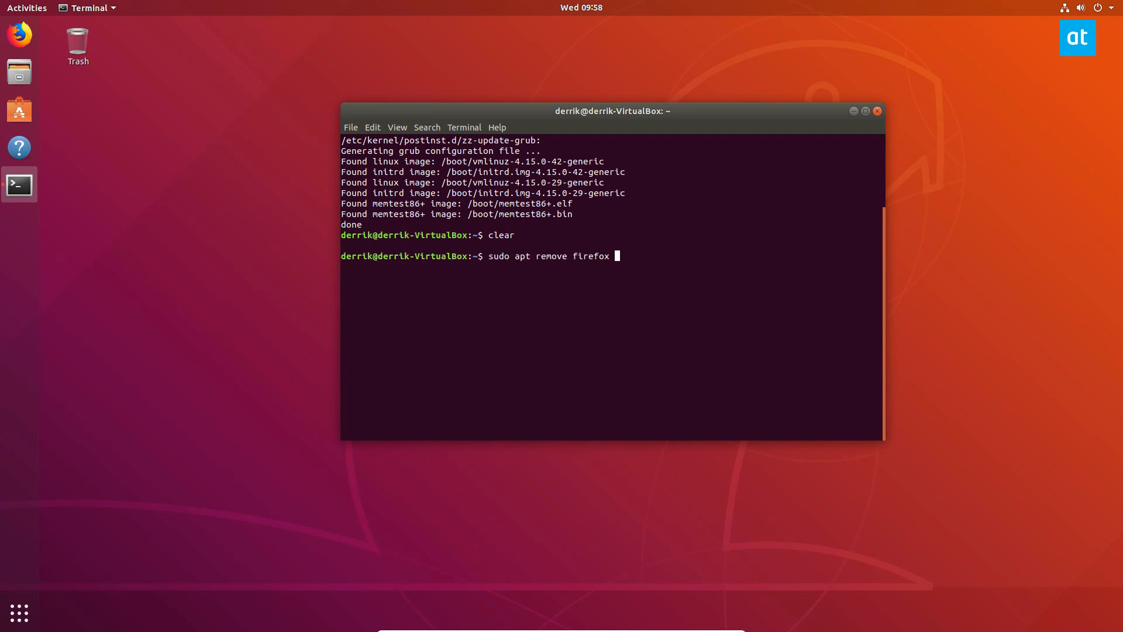
# - Run 'sudo apt remove firefox --purge' and confirm to purge Firefox
pyautogui.write('--purge')
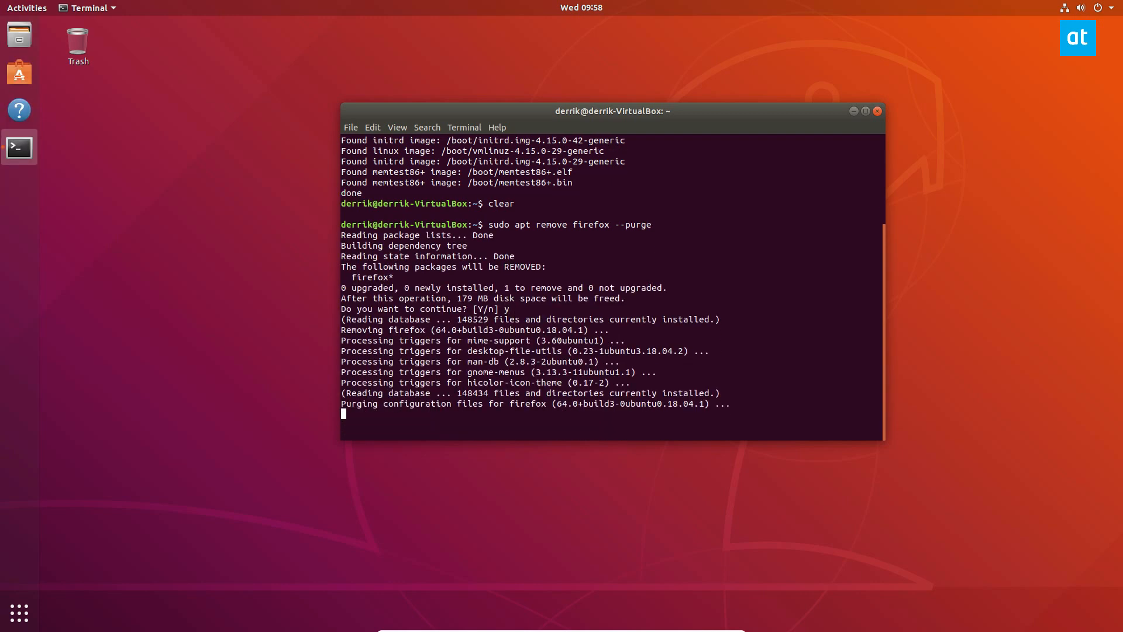
pyautogui.moveTo(19, 71)
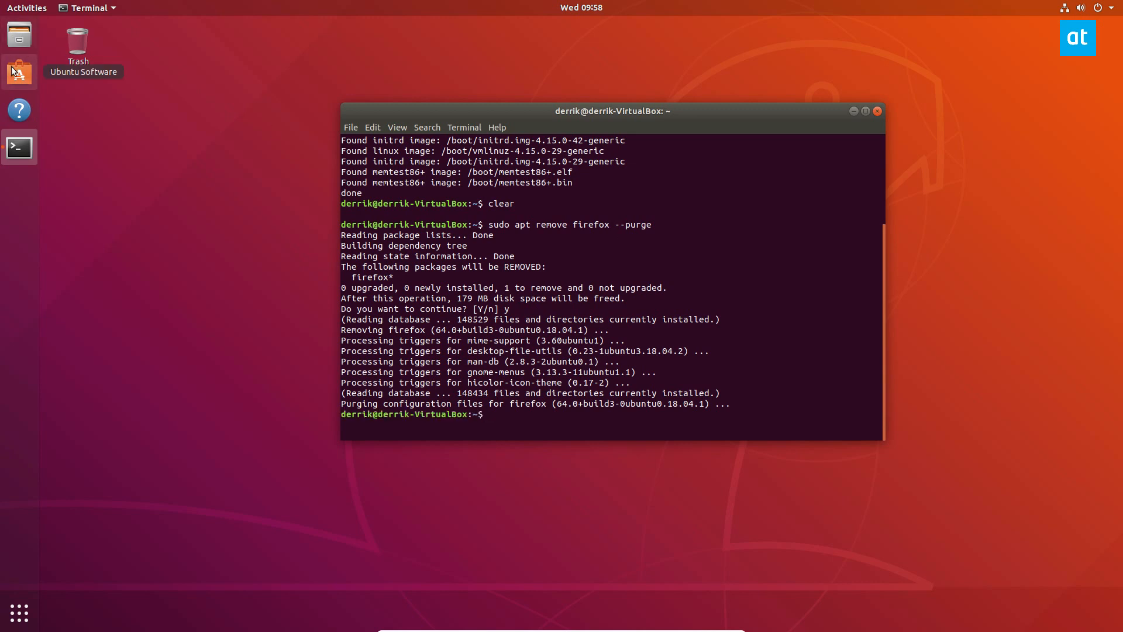
pyautogui.moveTo(129, 110)
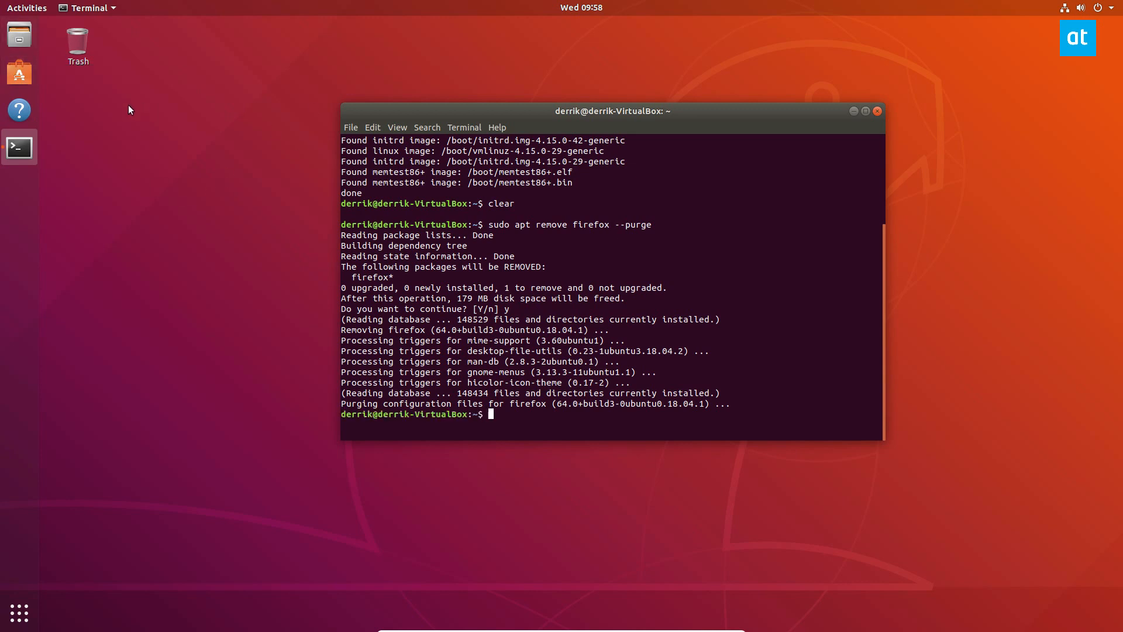
pyautogui.click(18, 73)
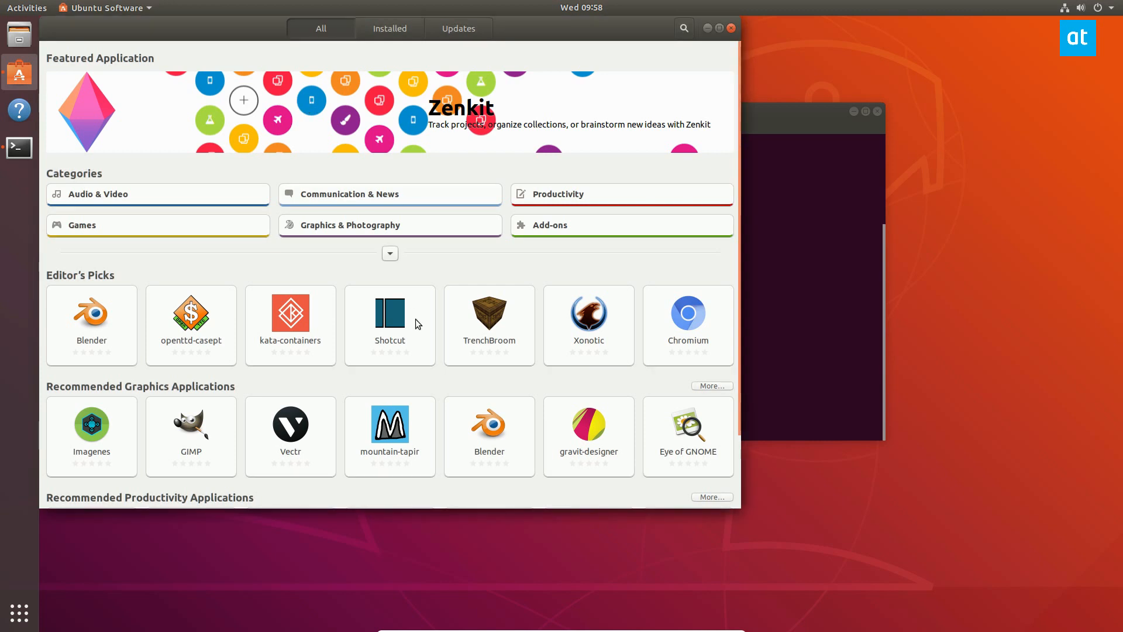
pyautogui.click(390, 28)
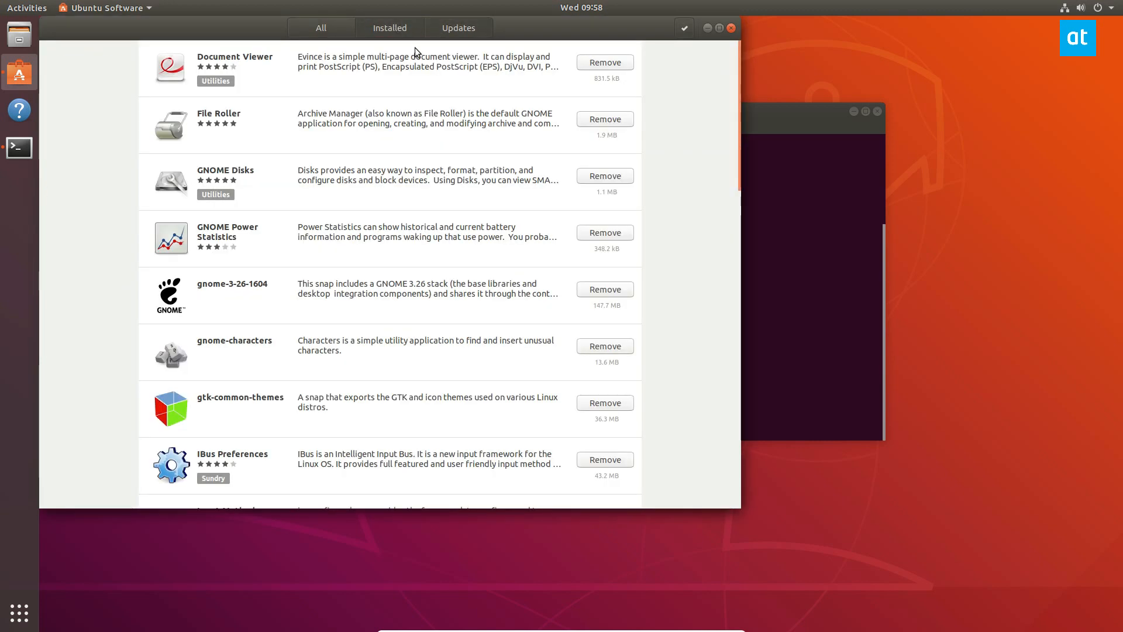
pyautogui.moveTo(273, 187)
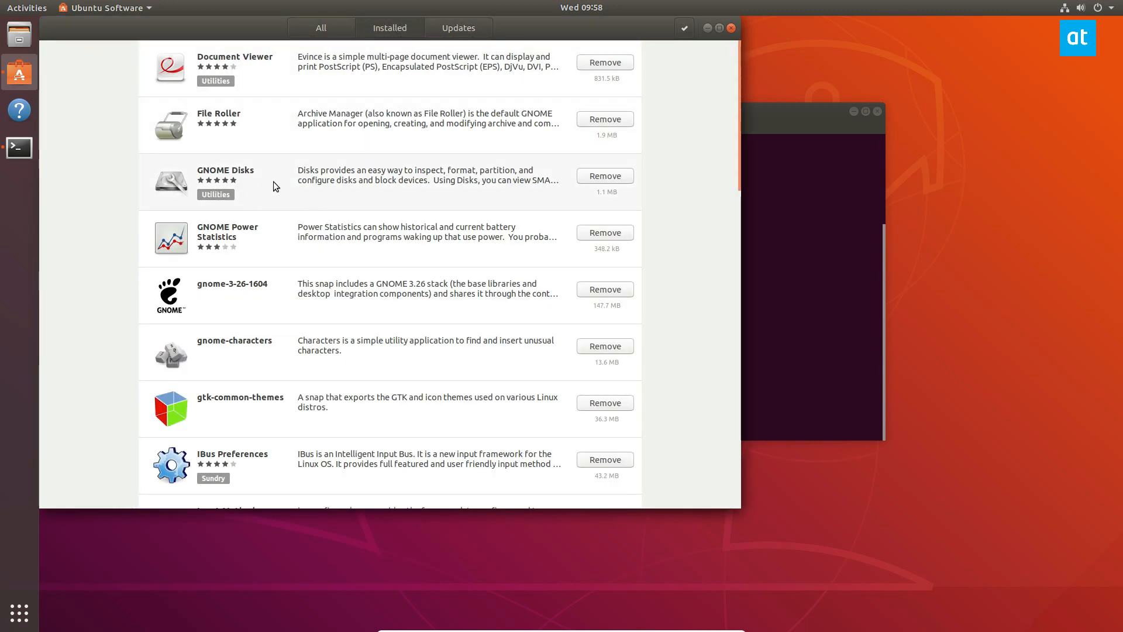
pyautogui.click(225, 169)
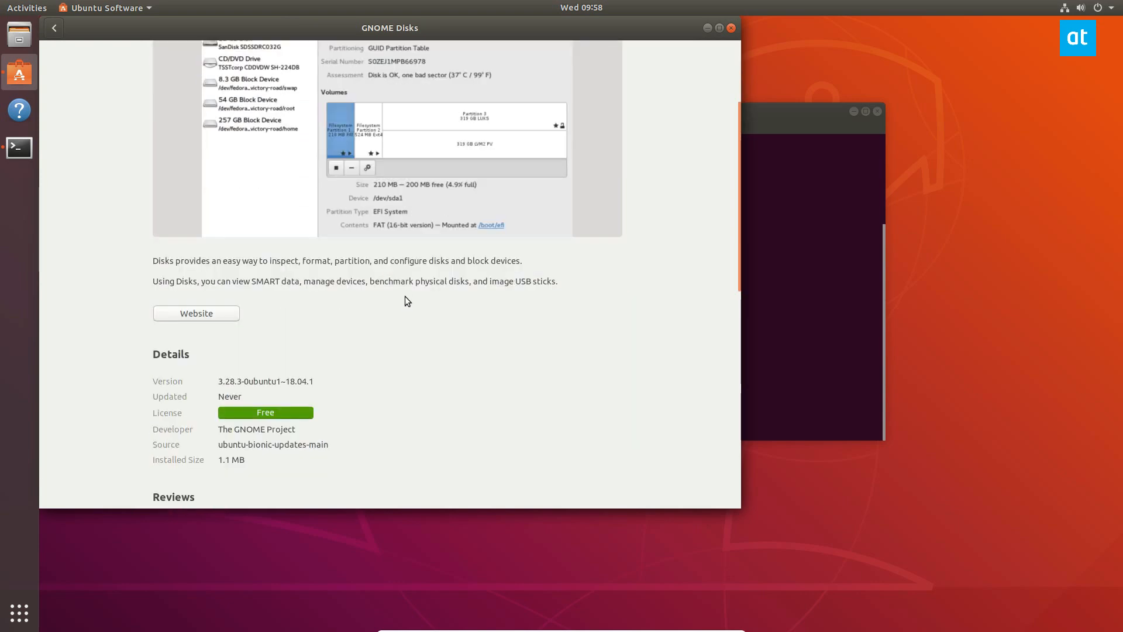
pyautogui.moveTo(351, 394)
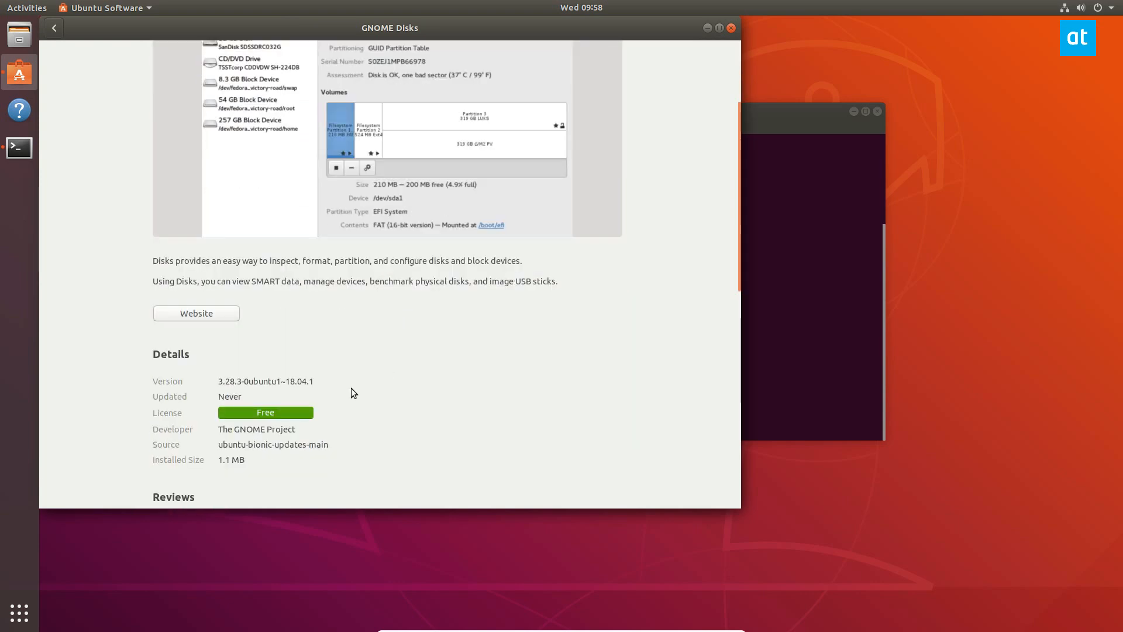
pyautogui.scroll(-3)
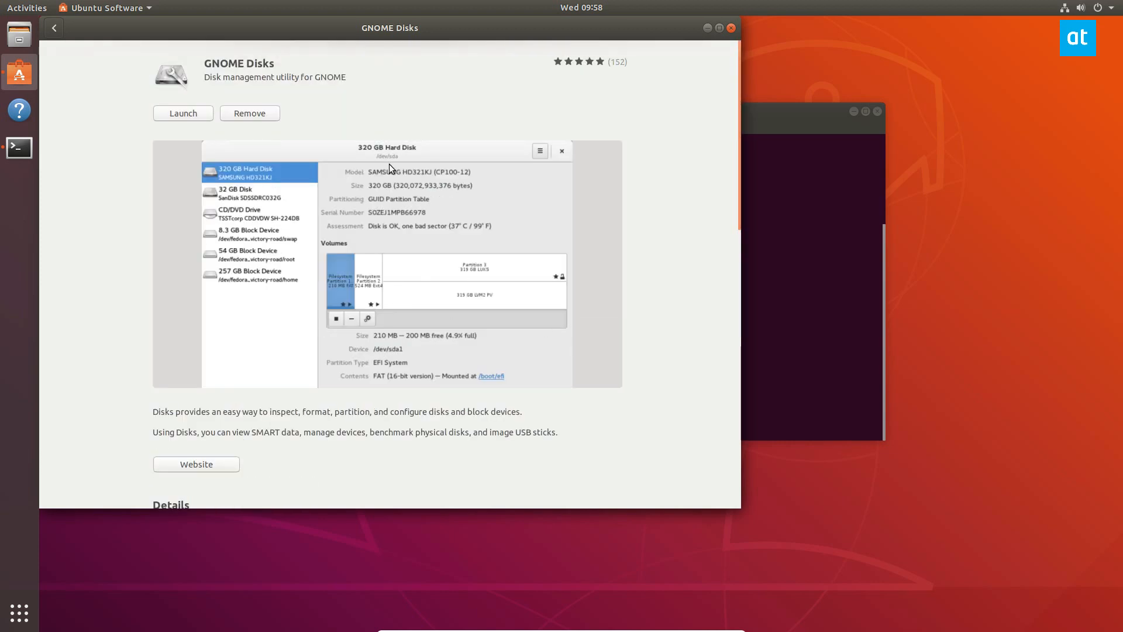
pyautogui.click(53, 28)
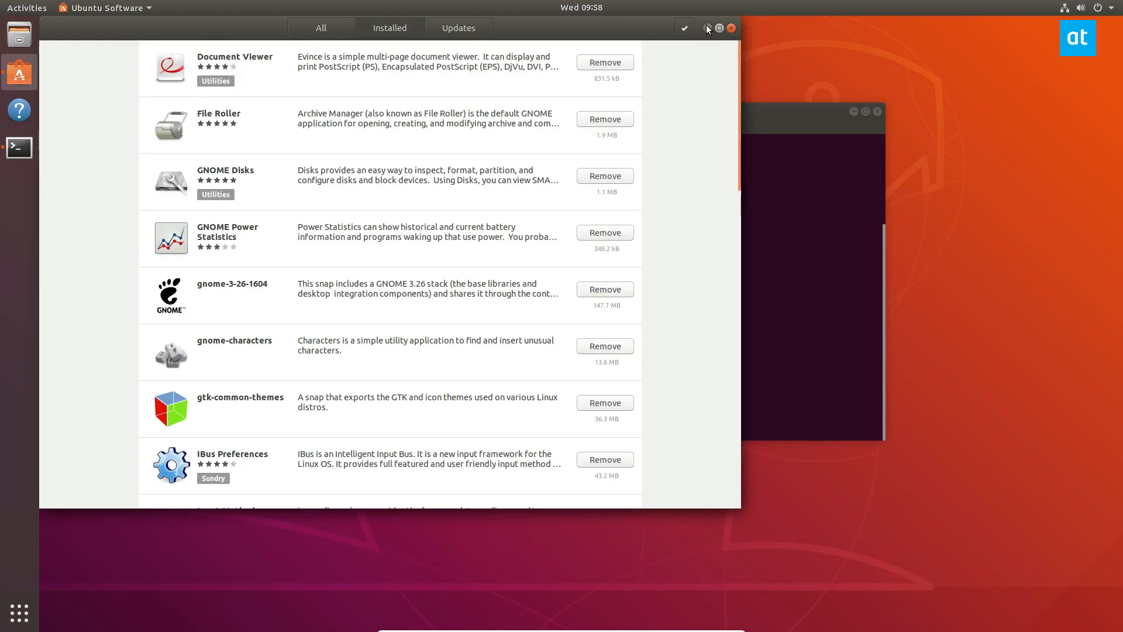
pyautogui.click(17, 149)
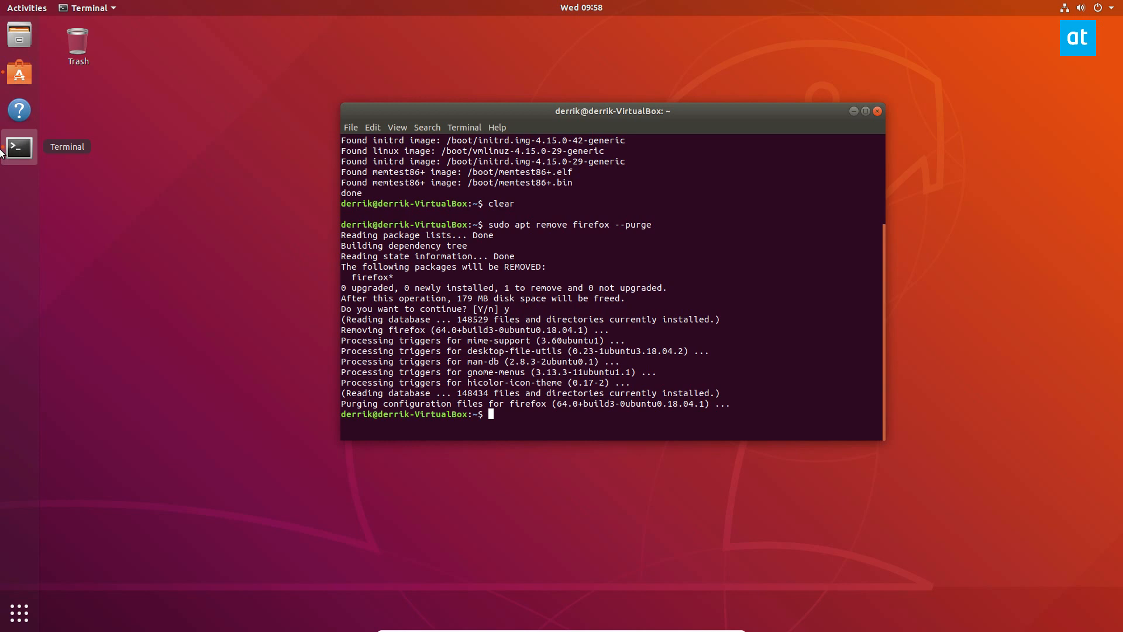